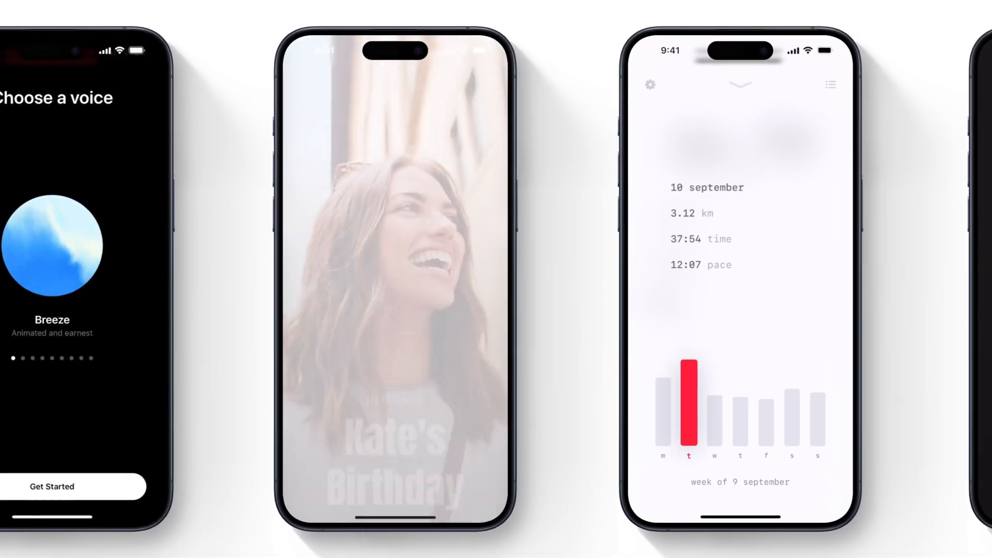
# Scroll past the iPhone prototype mockups to the interactive animation example cards
pyautogui.hscroll(-3)
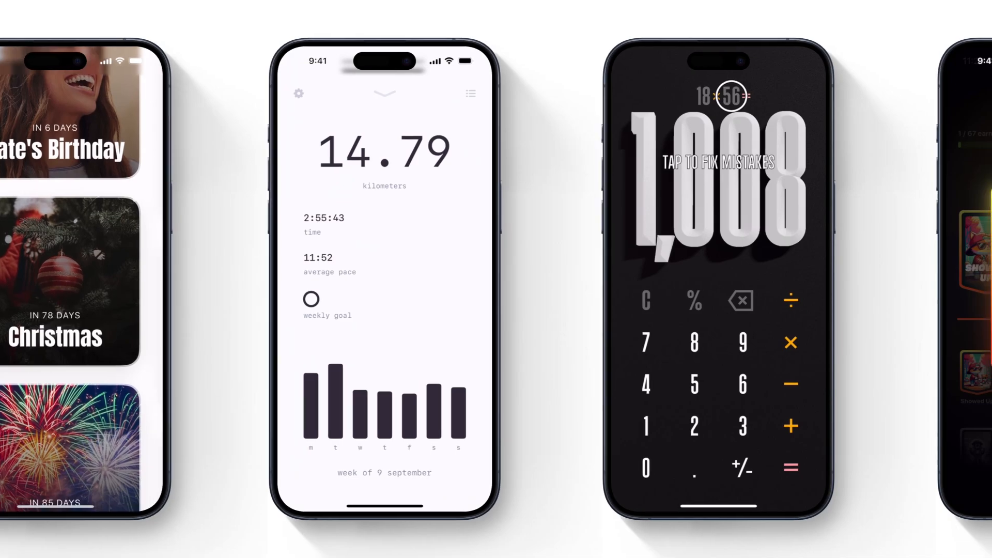
pyautogui.hscroll(-3)
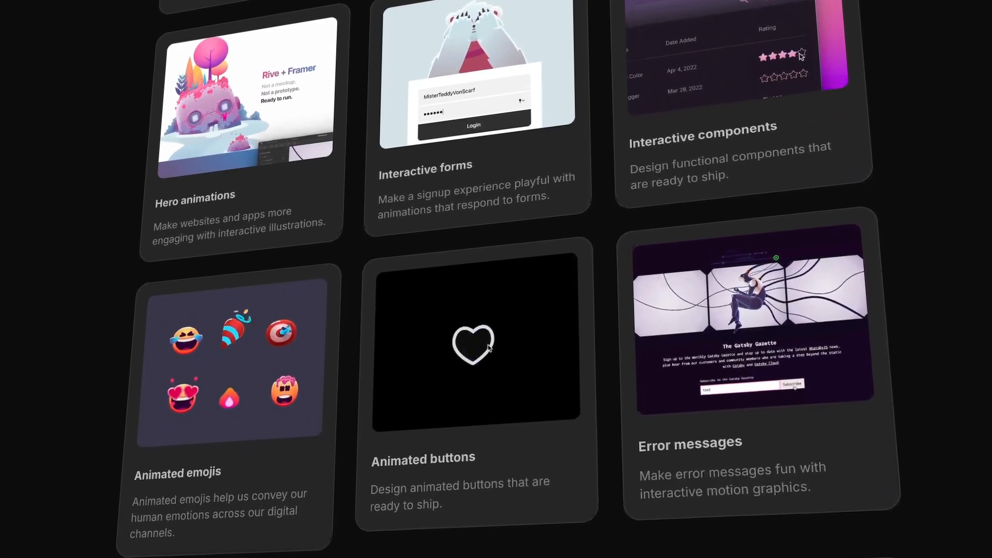
pyautogui.scroll(-3)
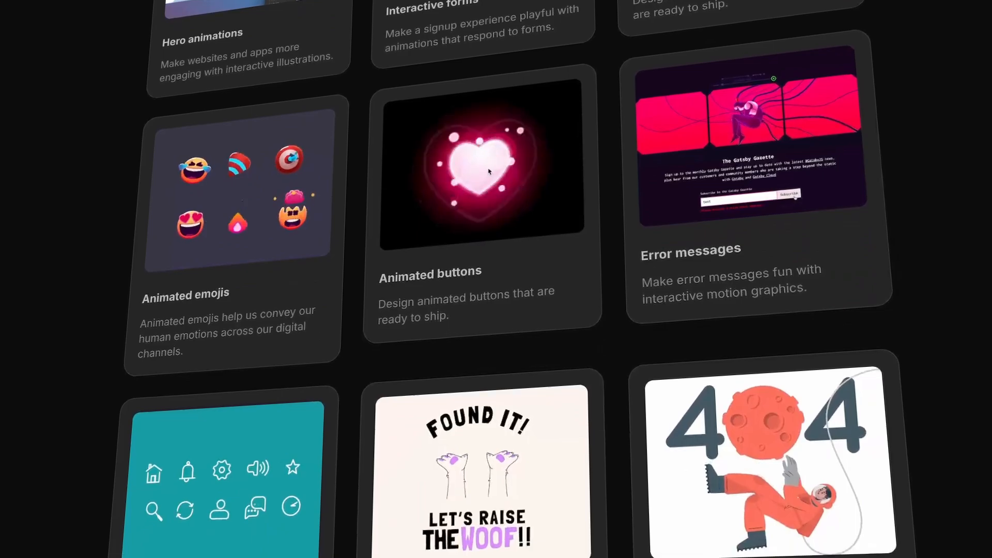
pyautogui.scroll(-3)
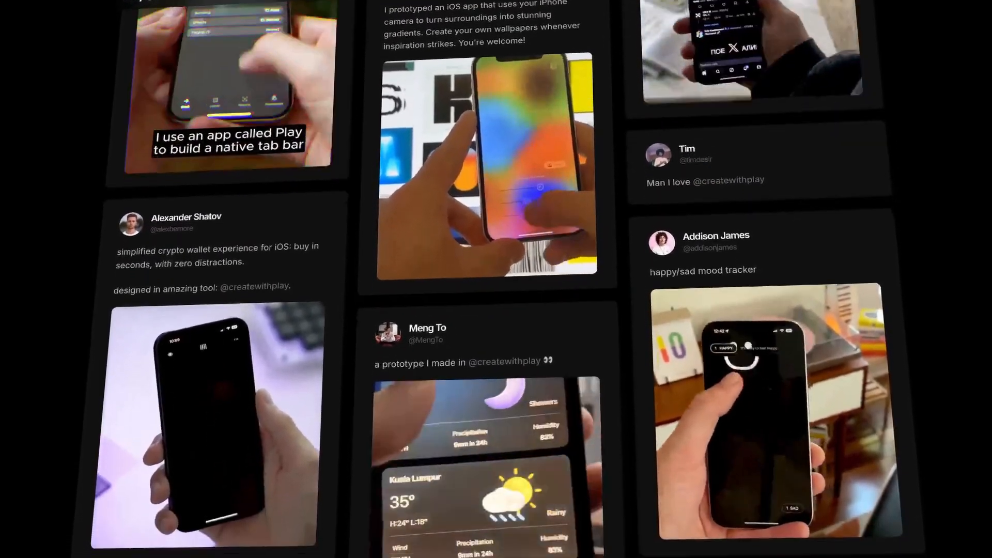
# Scroll through community posts and open the Progress Bar Animation state machine
pyautogui.scroll(-3)
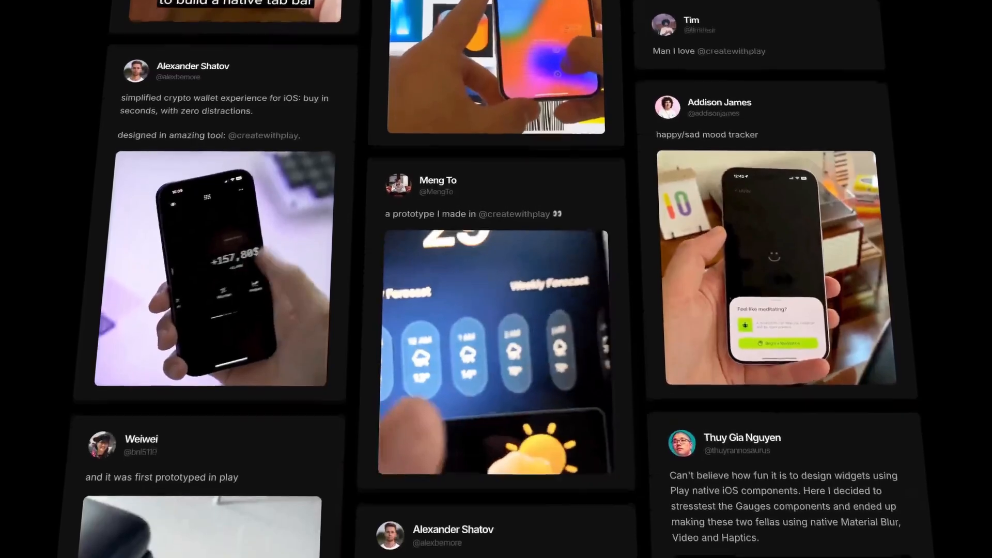
pyautogui.scroll(-3)
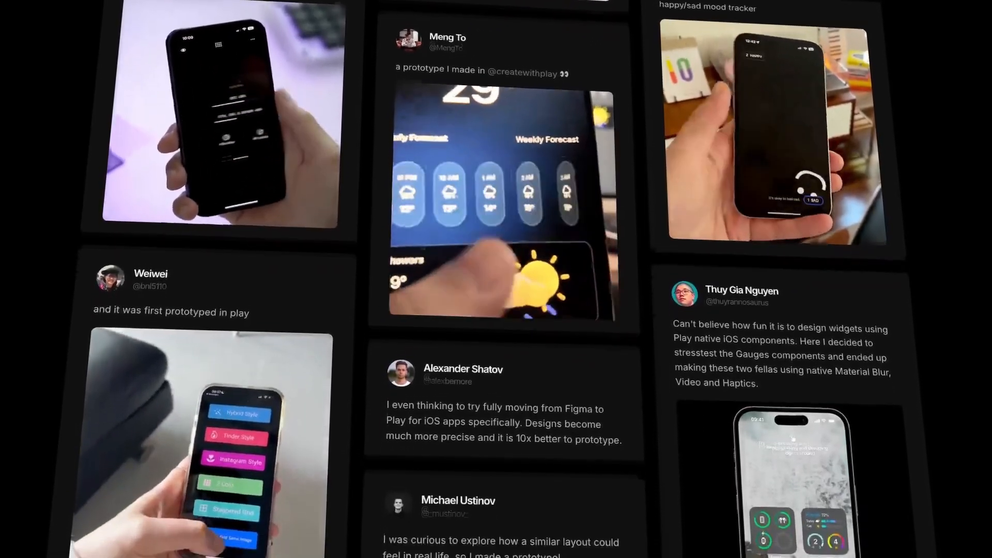
pyautogui.scroll(-3)
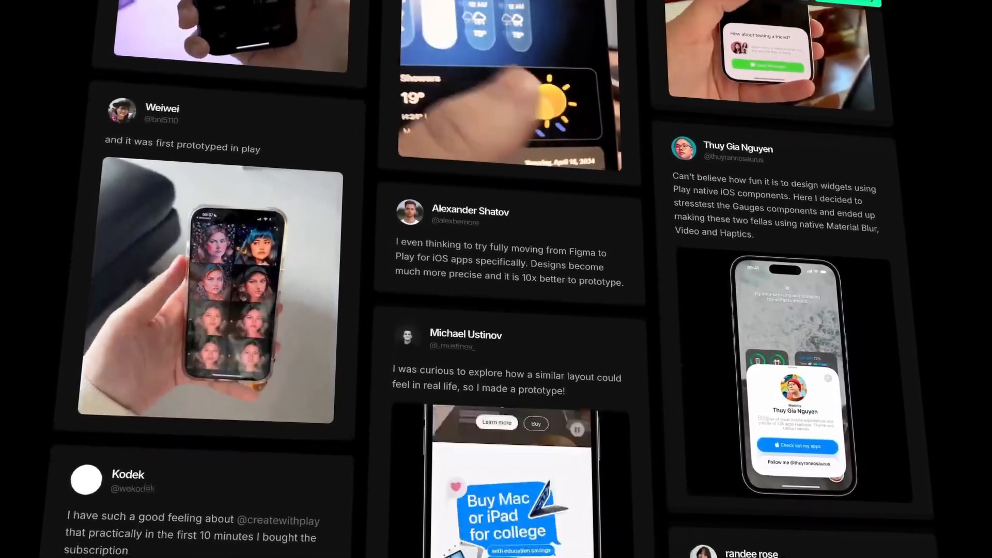
pyautogui.scroll(-3)
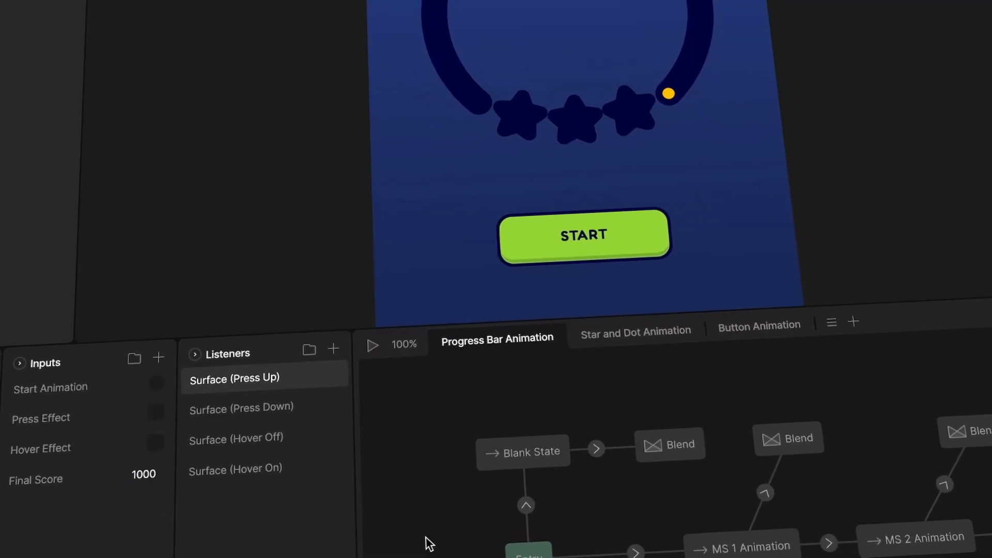
pyautogui.click(373, 344)
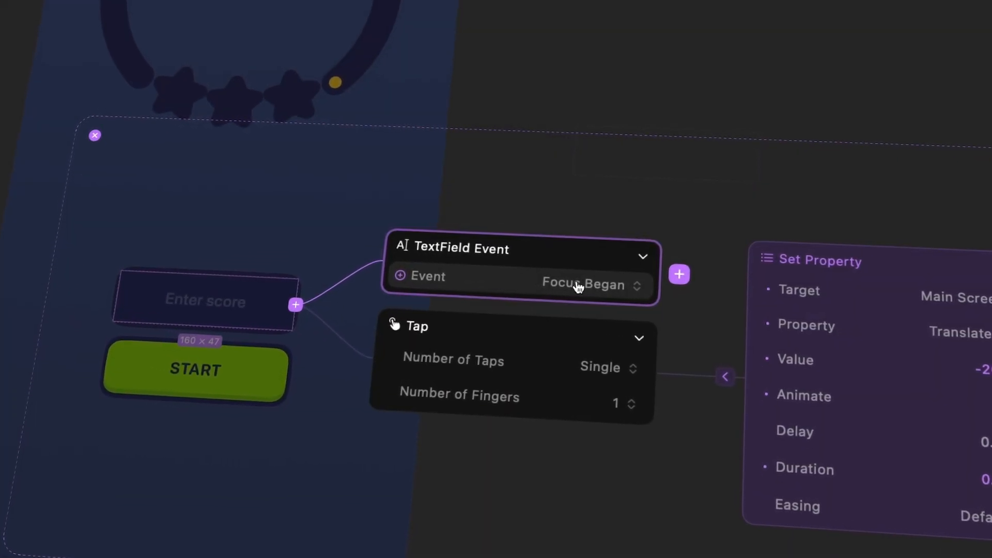
# Trigger on the Focus Ended text field event and set the FinalScore variable
pyautogui.click(585, 285)
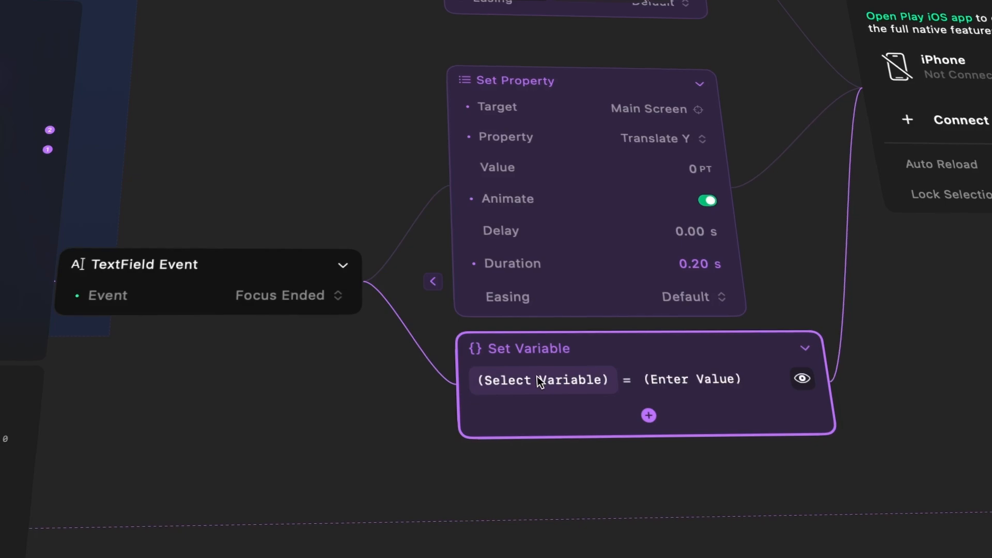
pyautogui.click(542, 380)
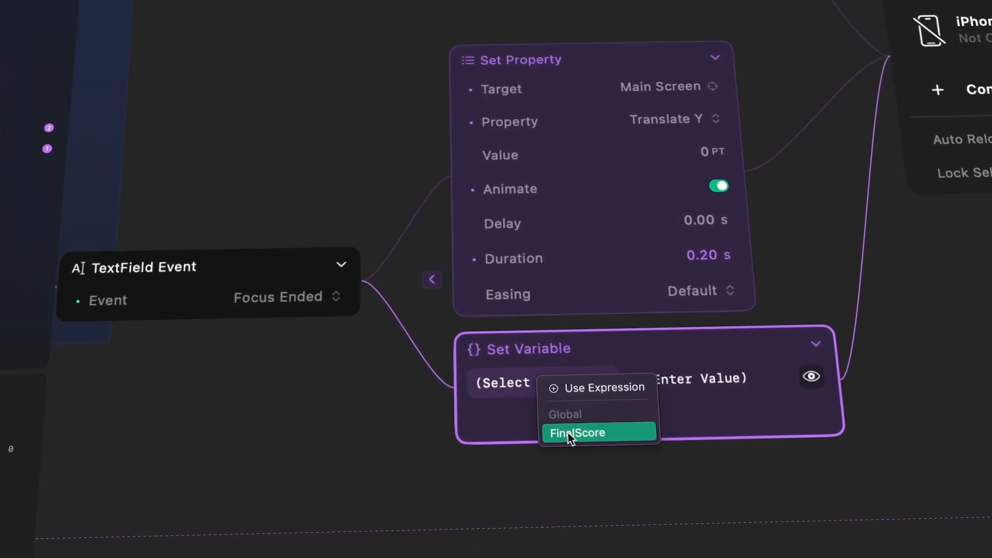
pyautogui.click(577, 434)
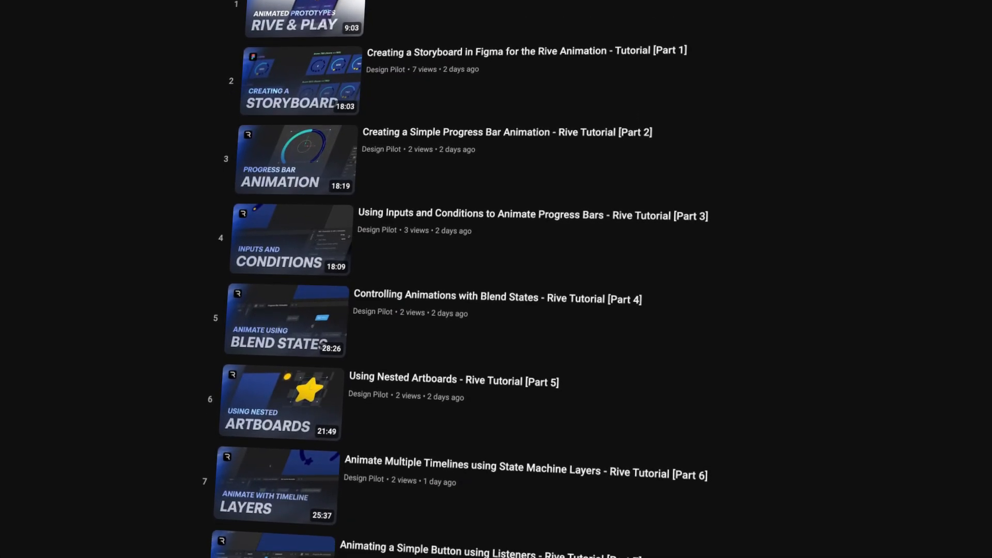
pyautogui.scroll(-3)
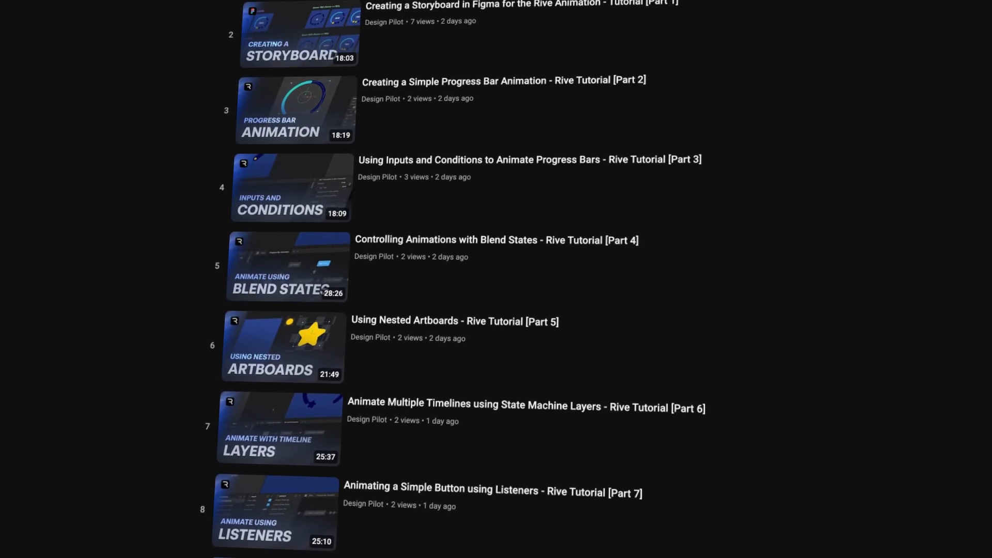
pyautogui.scroll(-3)
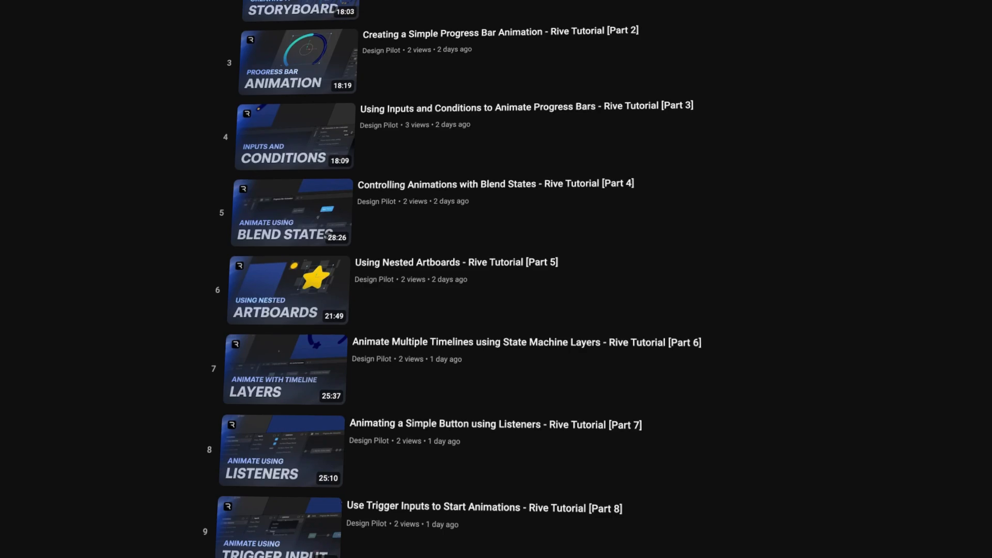
pyautogui.scroll(-3)
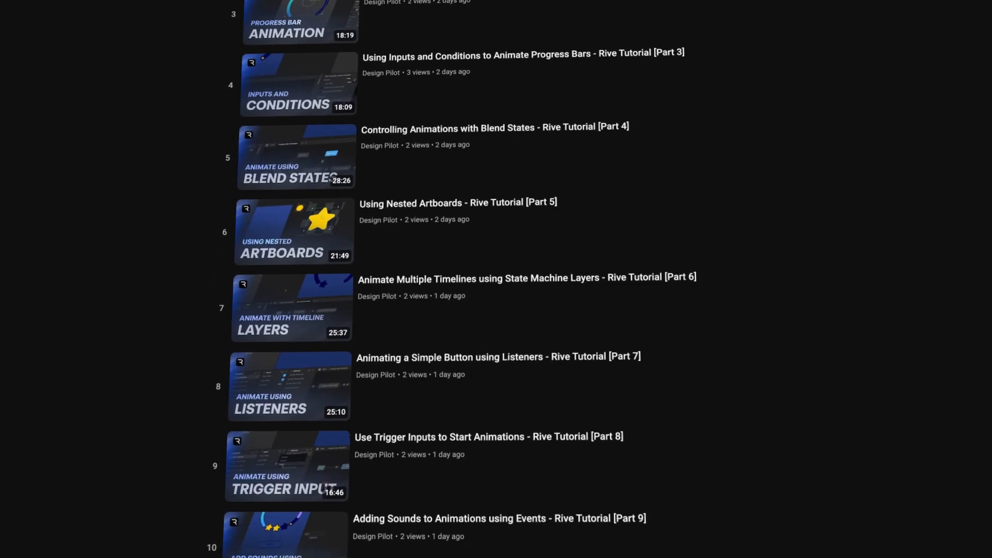
pyautogui.scroll(-3)
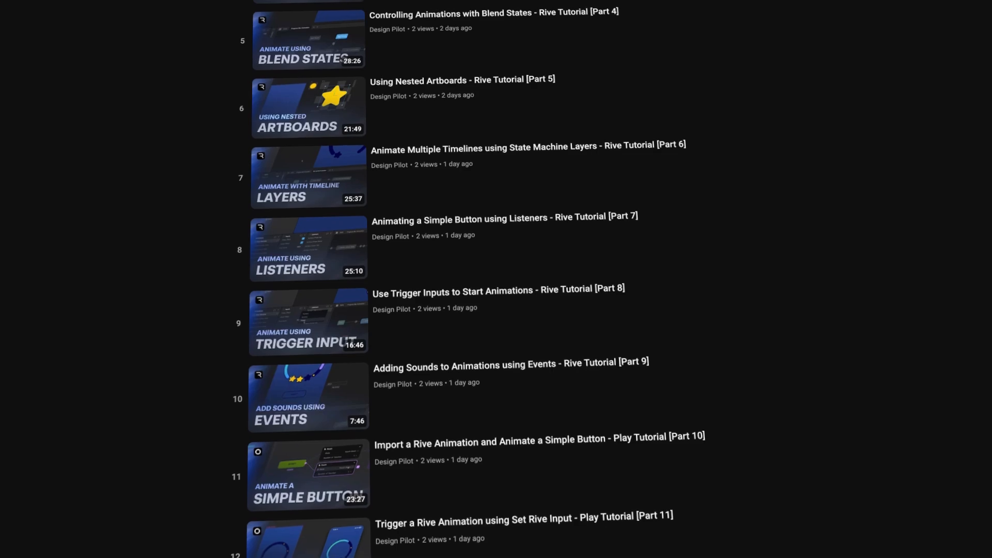
pyautogui.scroll(-3)
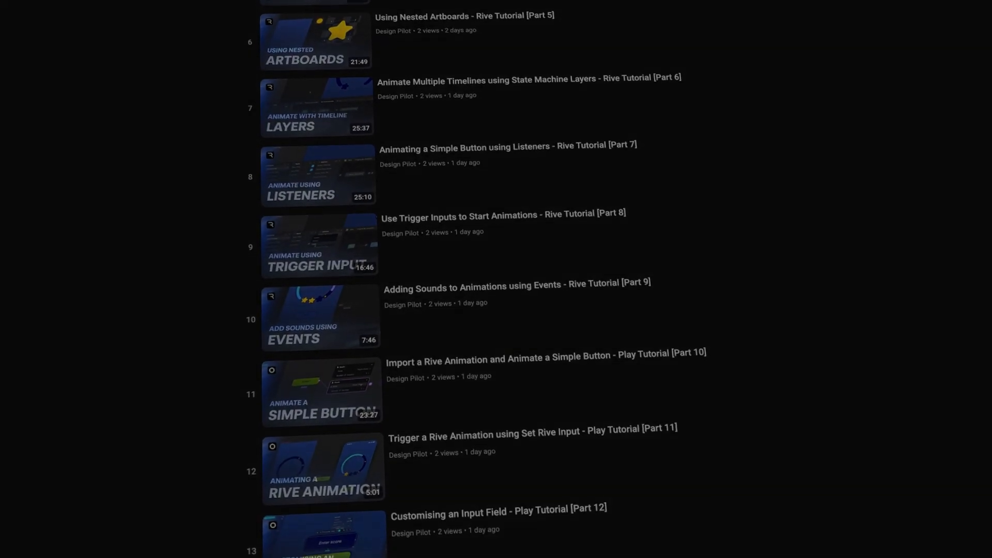